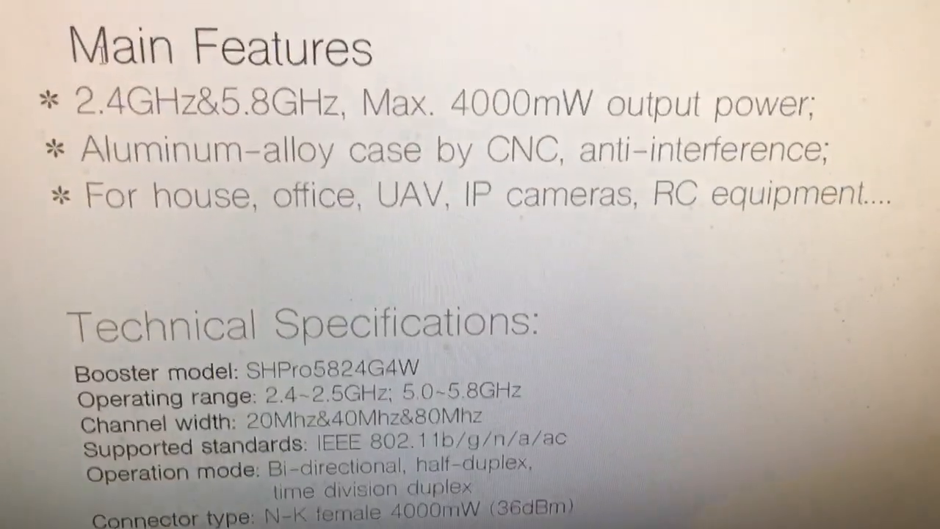
pyautogui.scroll(-3)
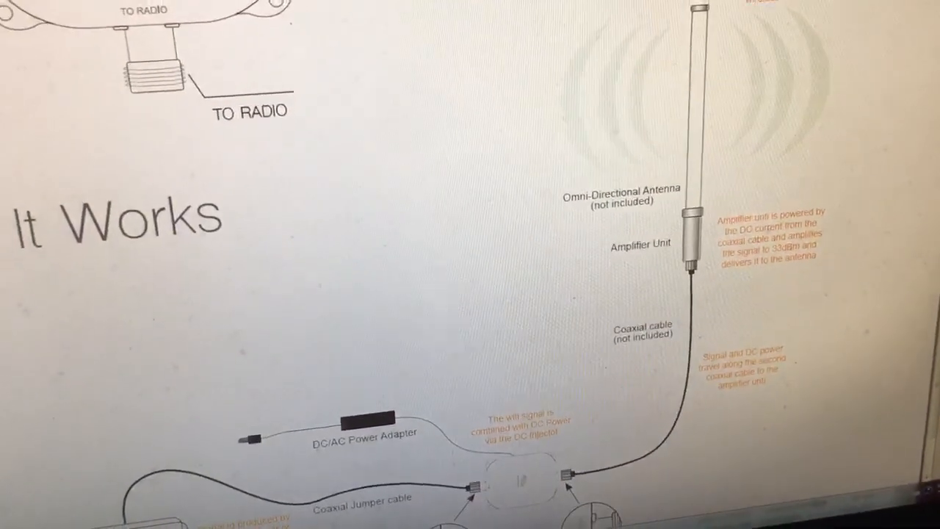
pyautogui.scroll(-3)
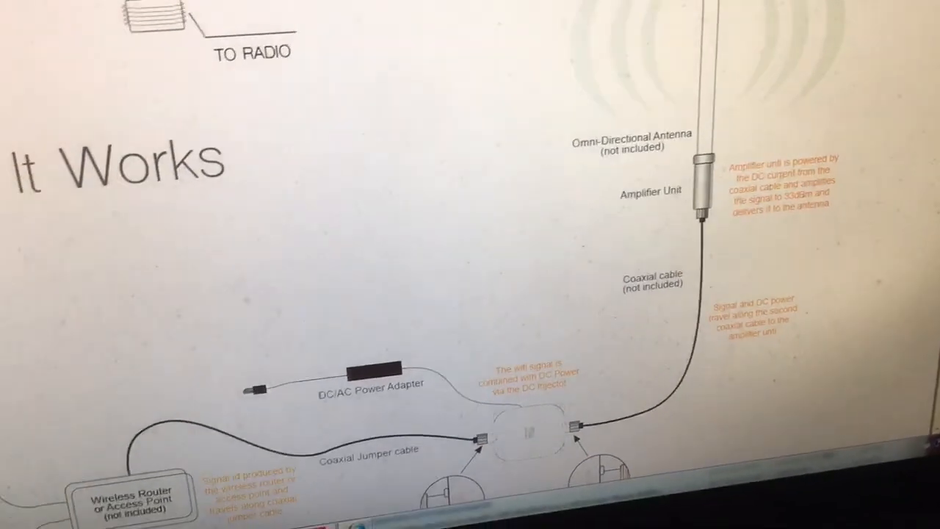